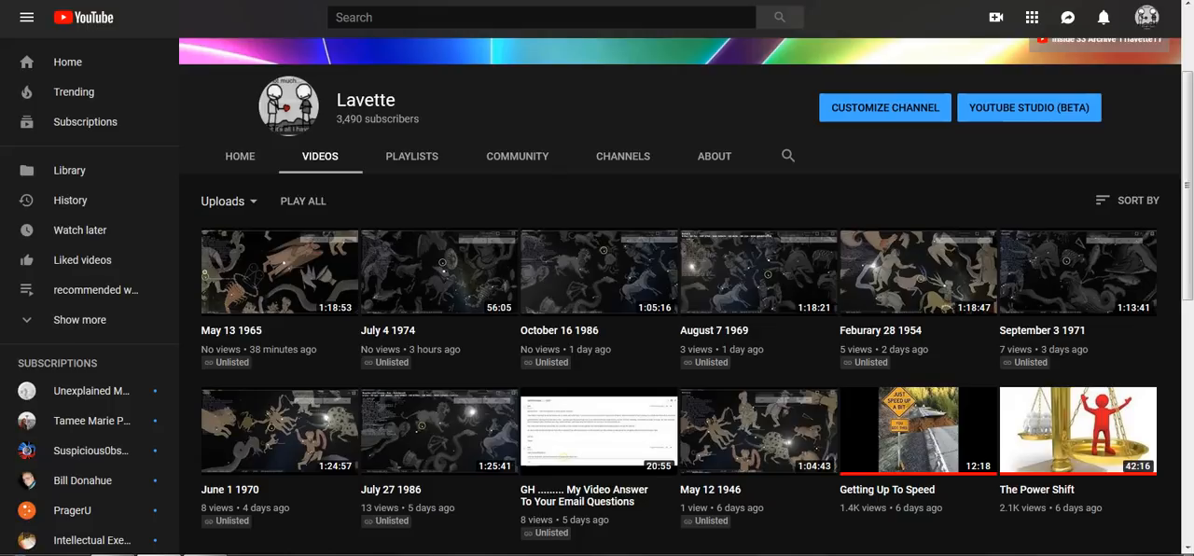
mouse_move(270, 381)
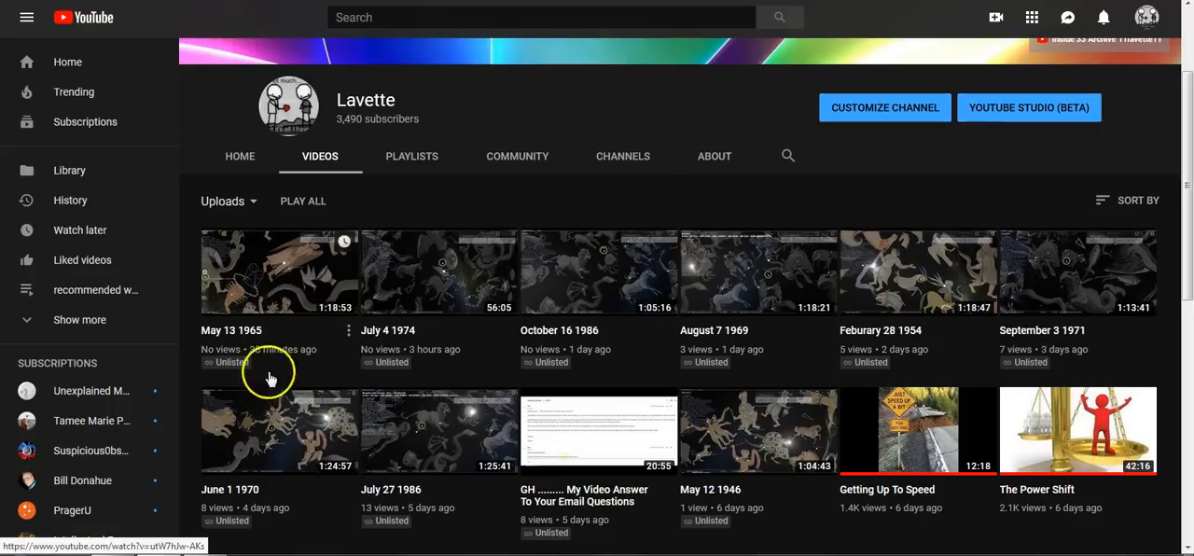
mouse_move(830, 438)
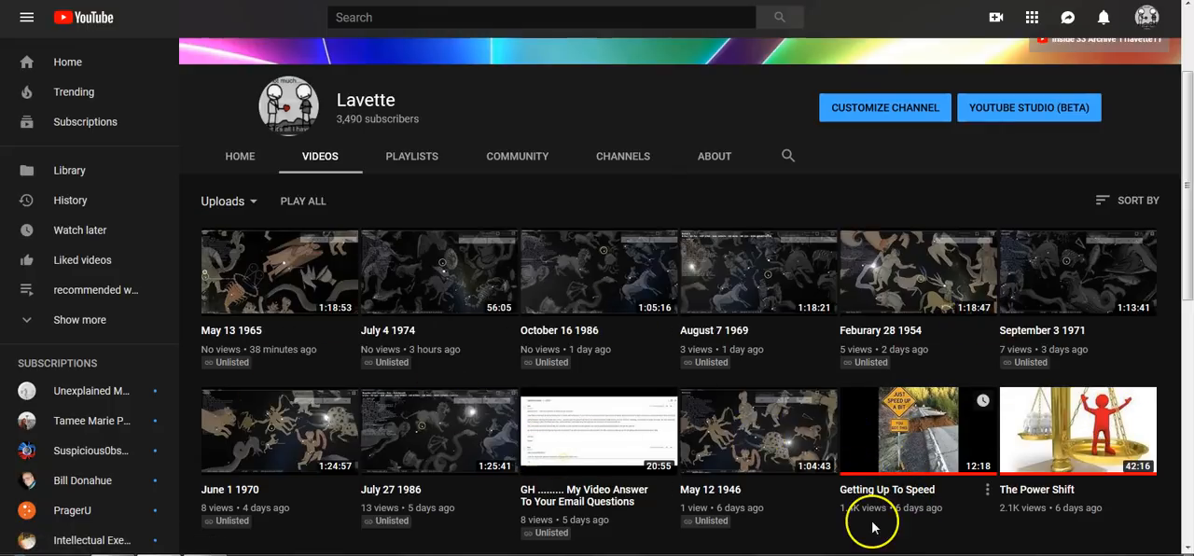
mouse_move(366, 458)
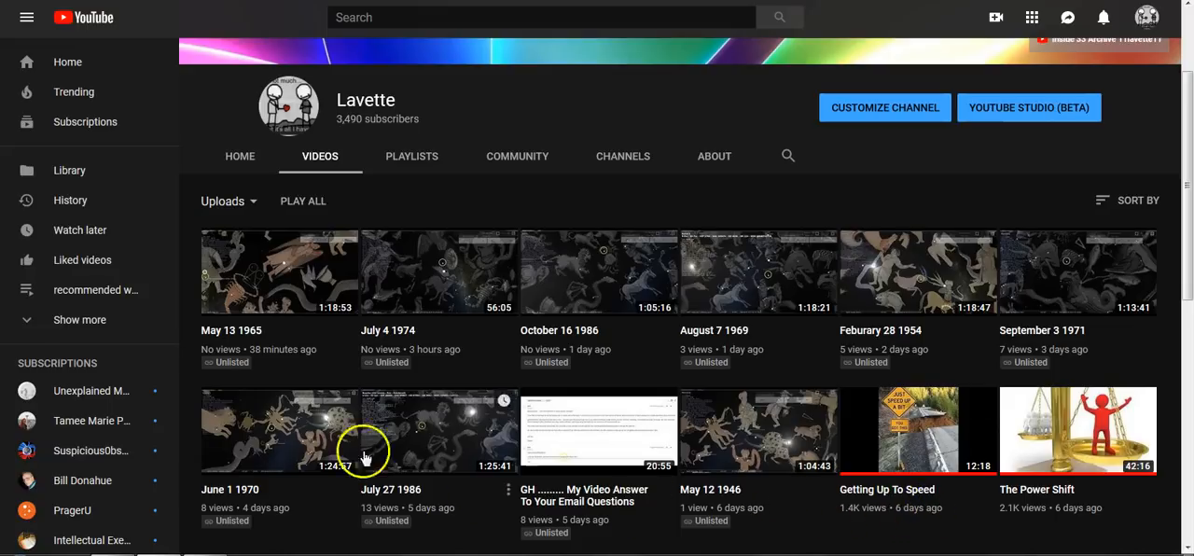
mouse_move(487, 105)
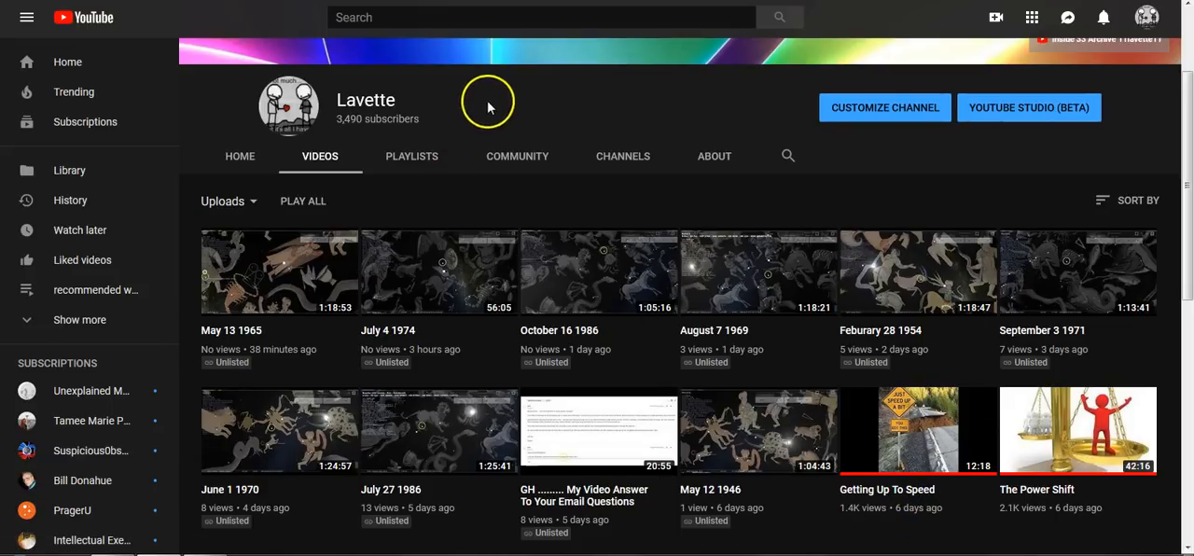
mouse_move(495, 104)
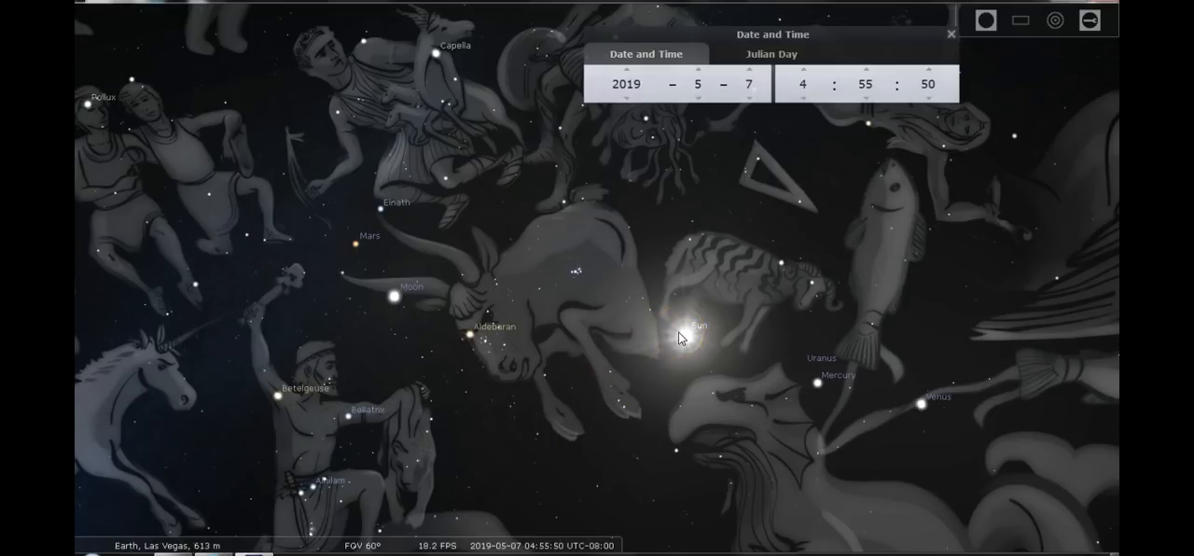
mouse_move(407, 252)
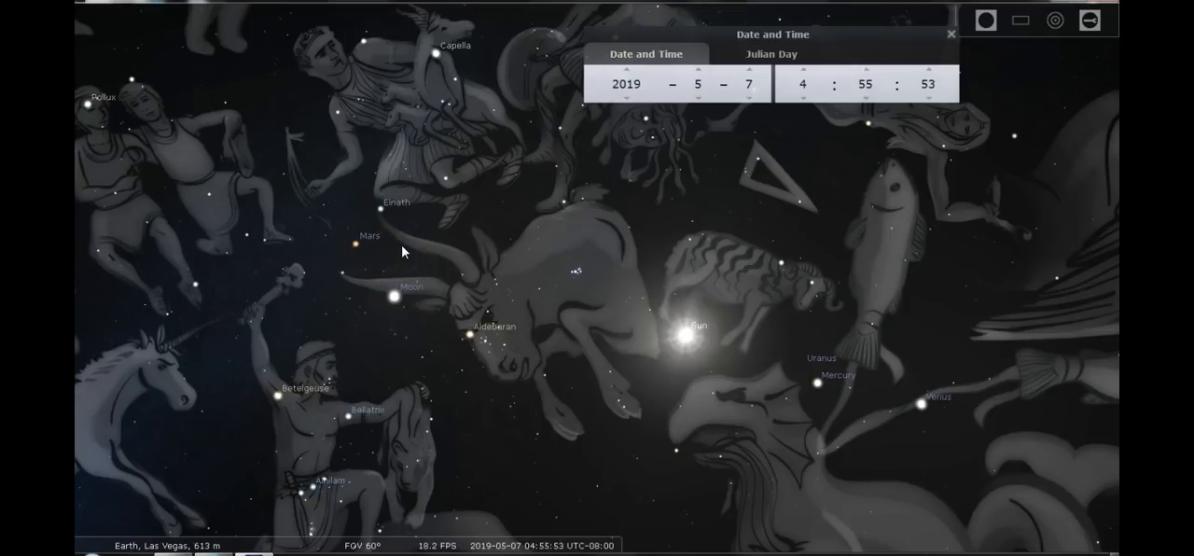
Bring up Mercury's planet data, then deselect it and show Saturn's data instead
left_click(690, 309)
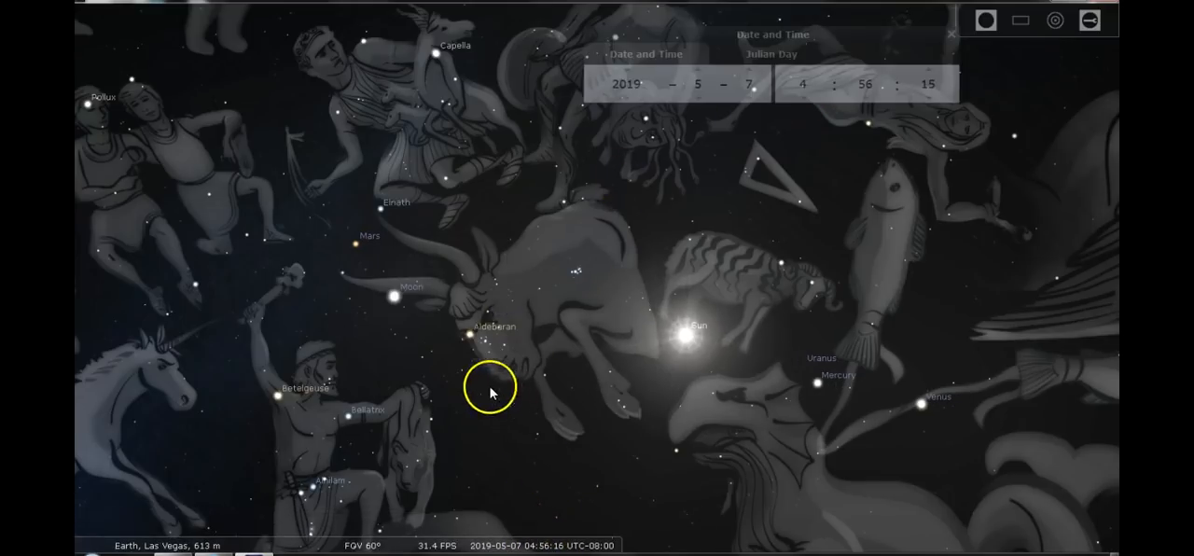
mouse_move(339, 308)
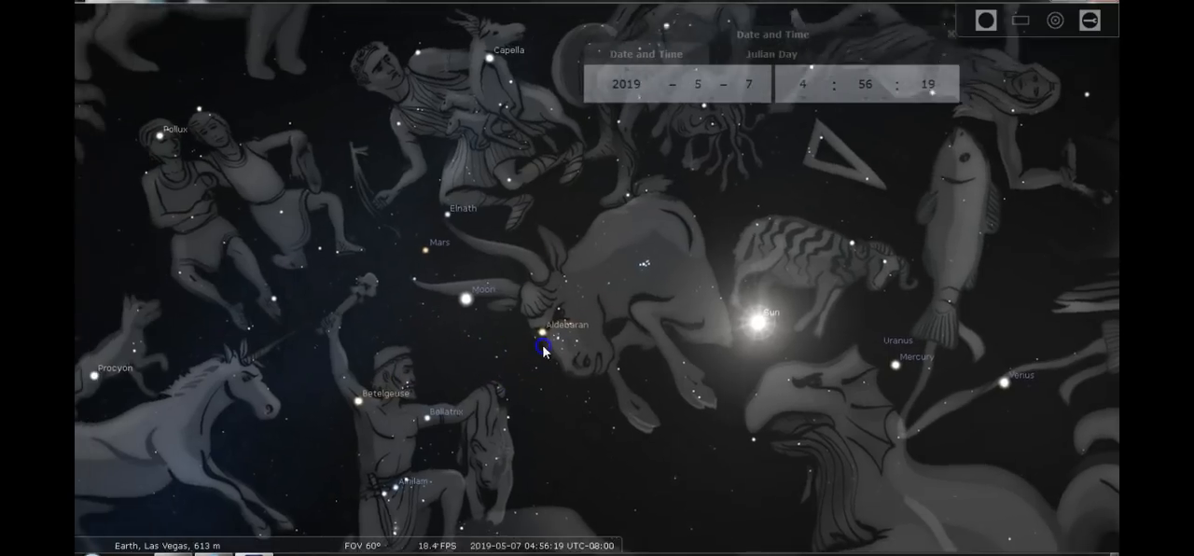
left_click(963, 352)
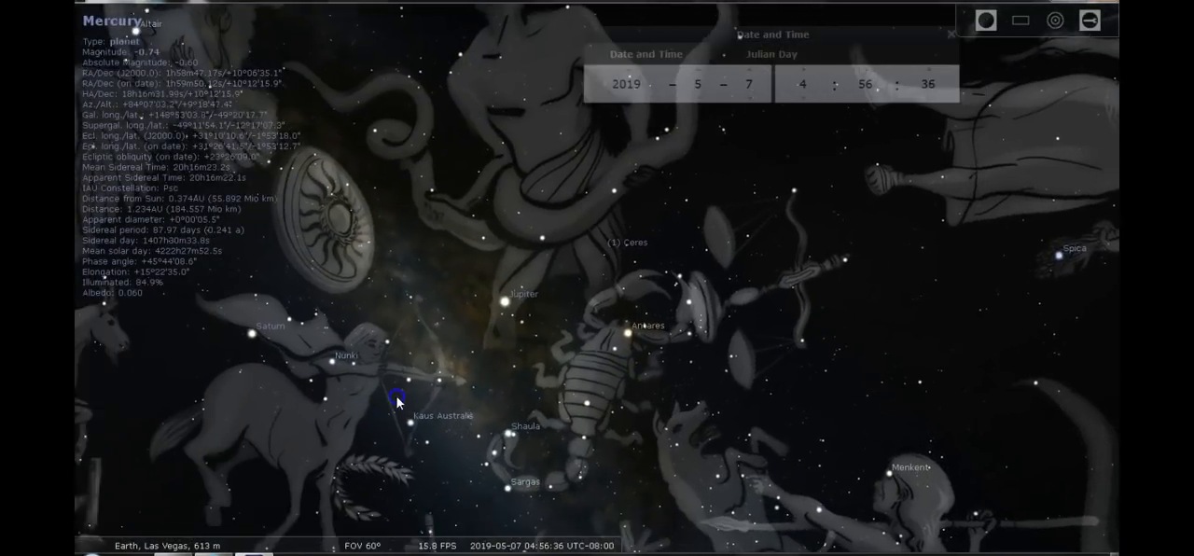
left_click(526, 287)
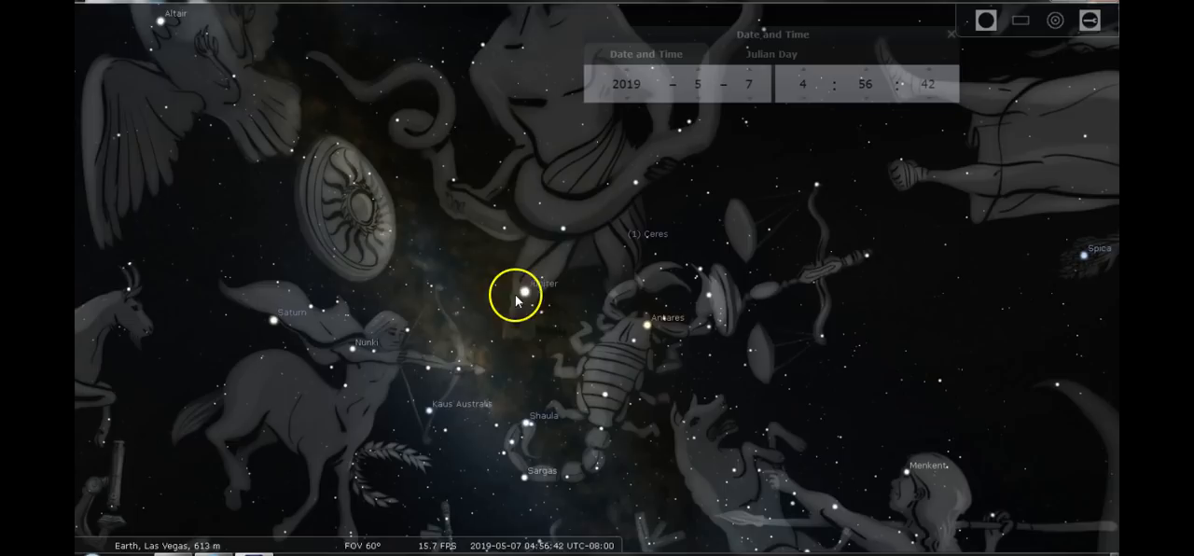
left_click(517, 294)
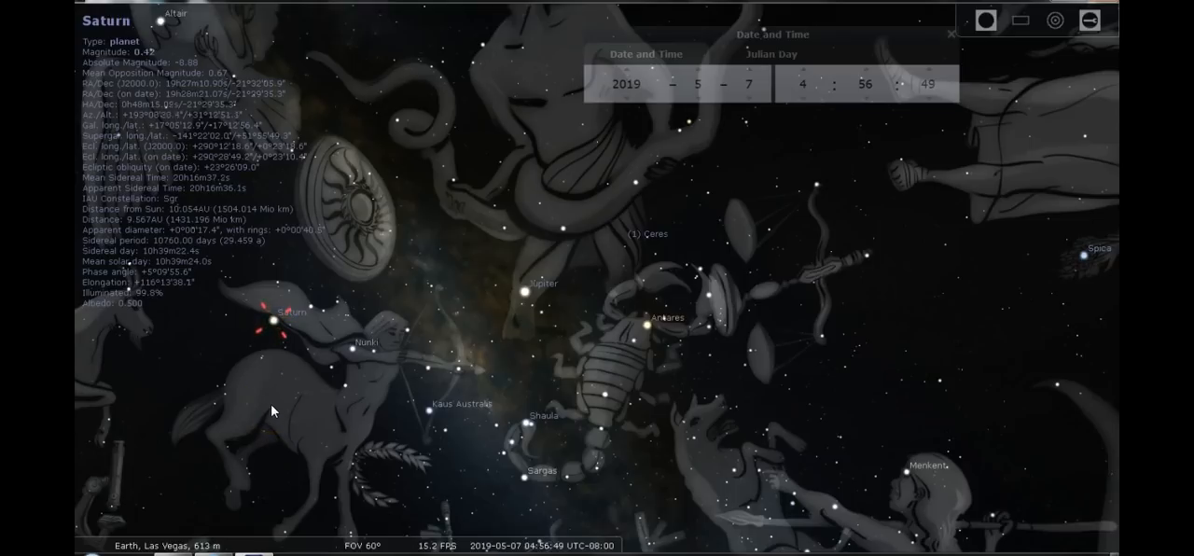
Pan the sky toward Aries and Pisces and select Venus to list its data
left_click(273, 313)
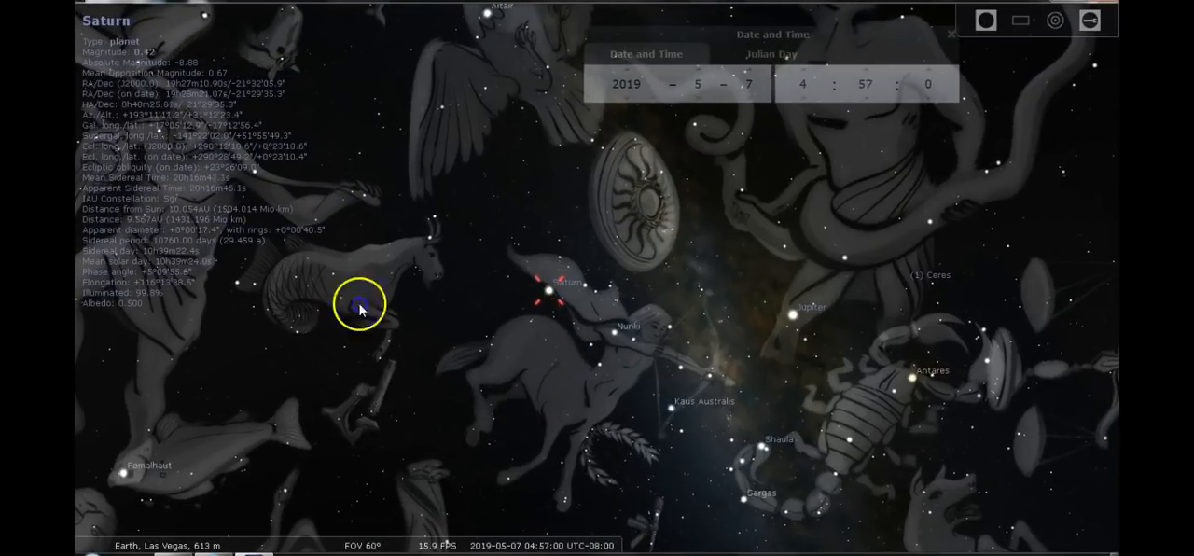
left_click_drag(374, 307, 616, 314)
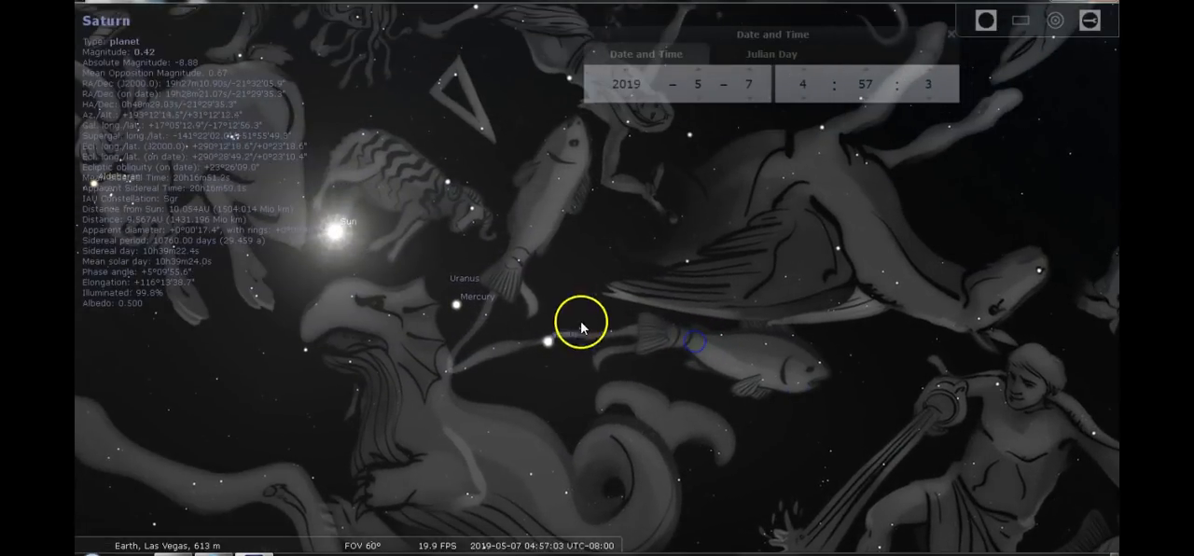
left_click(545, 339)
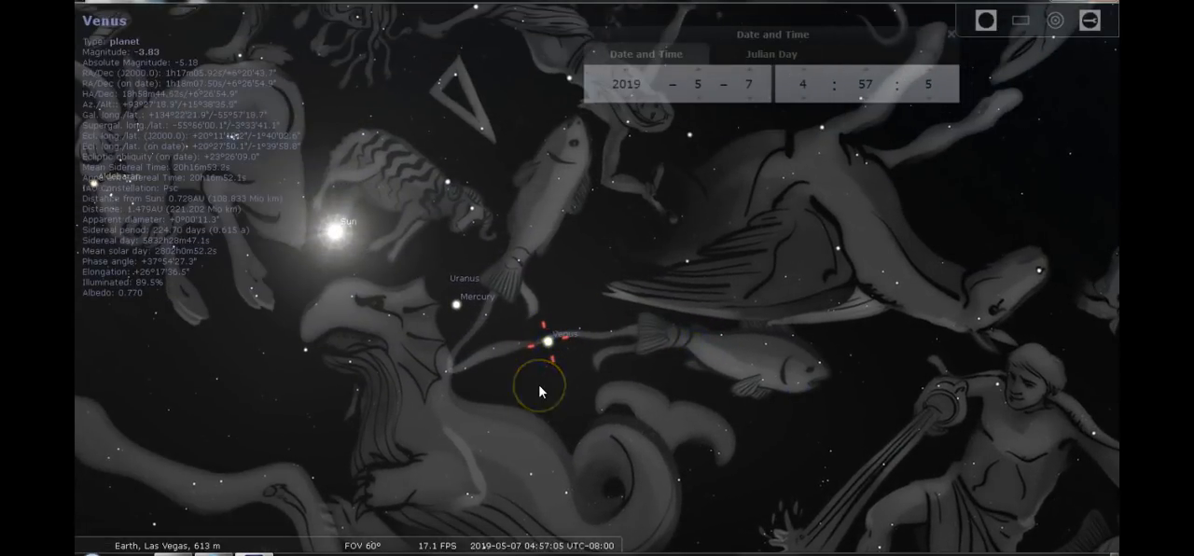
Select Mercury and step the date to May 8, then back to 2019-5-7
left_click(750, 71)
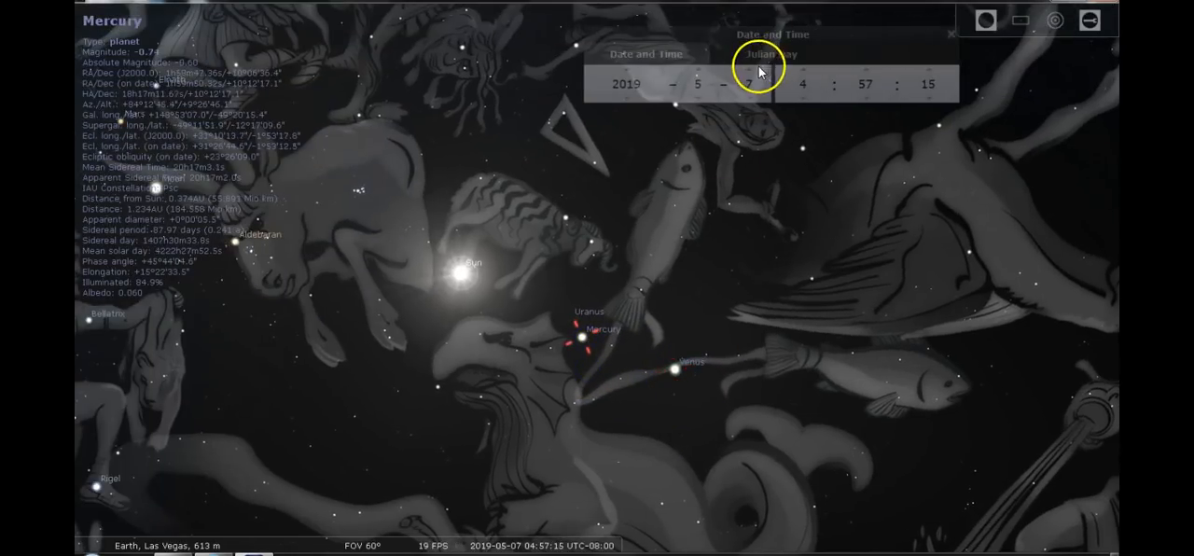
left_click(754, 73)
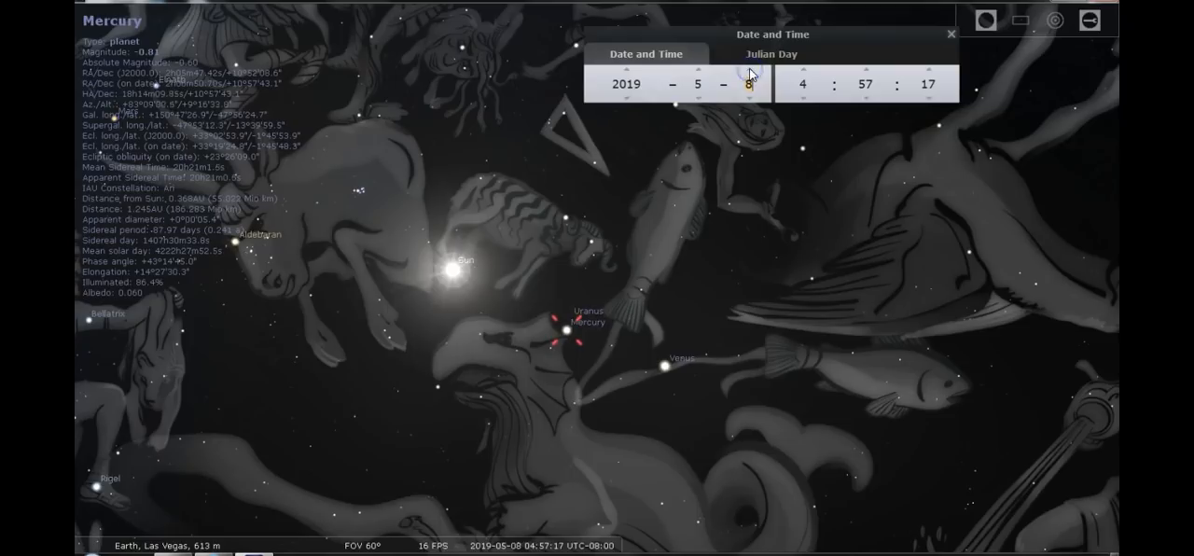
left_click(750, 97)
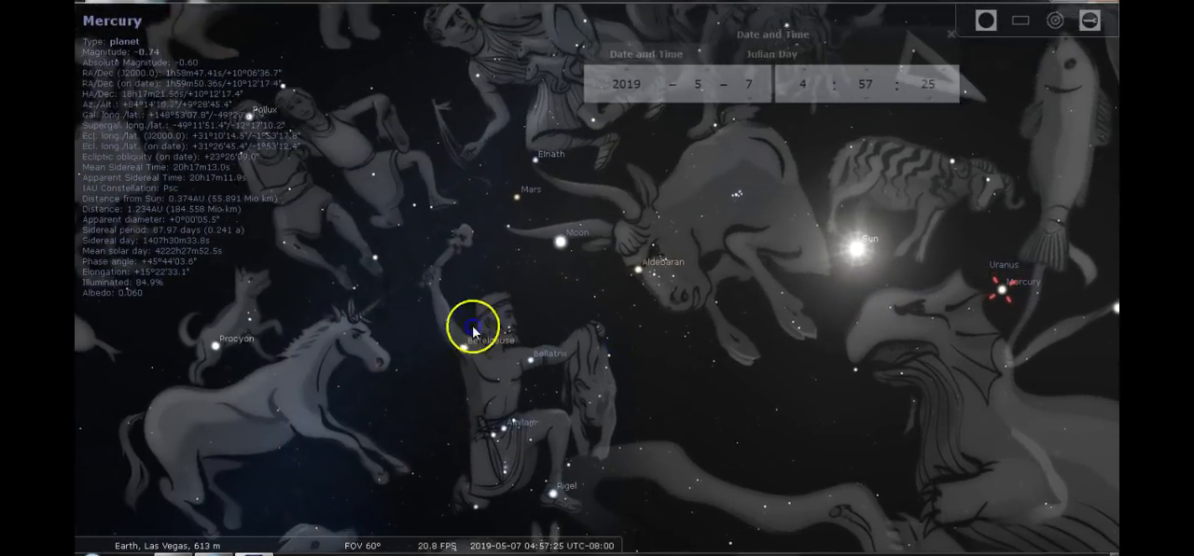
Pan the sky from Scorpius and Sagittarius past Gemini to Cancer and Leo
left_click_drag(476, 327, 504, 313)
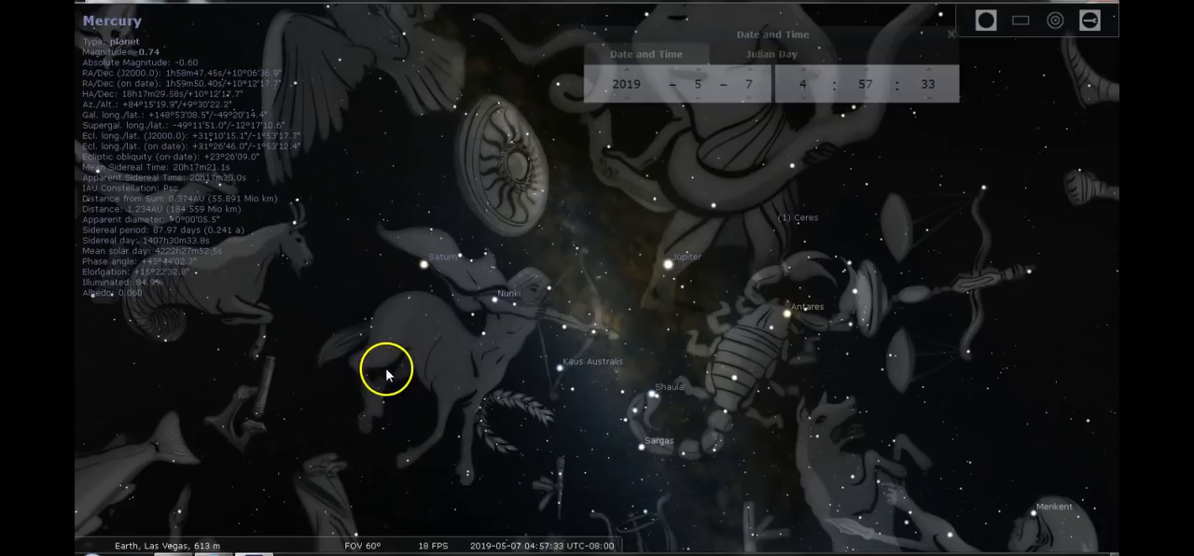
mouse_move(351, 358)
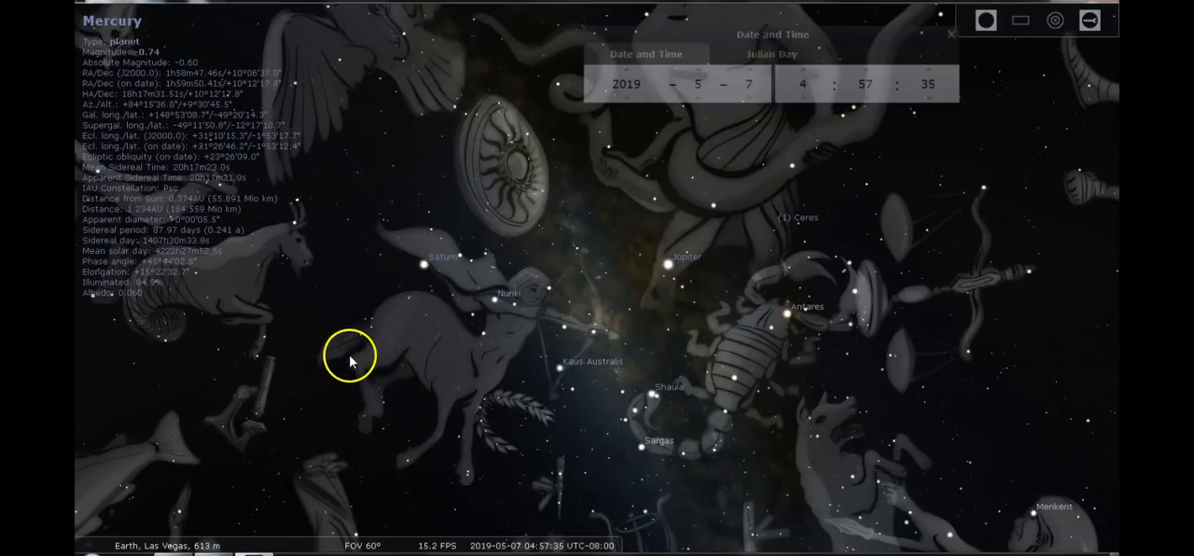
mouse_move(533, 441)
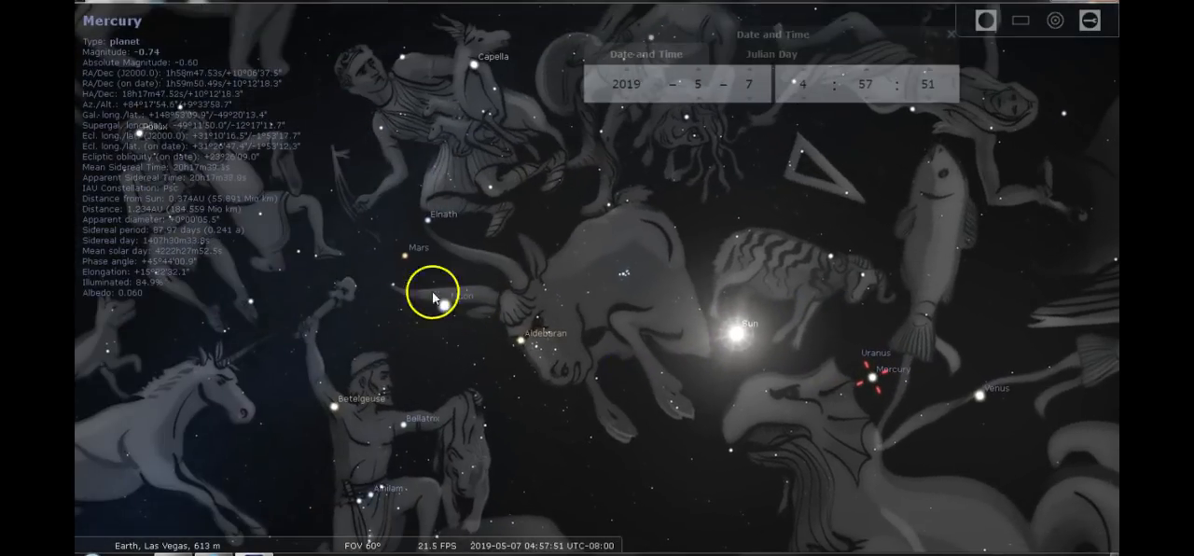
left_click_drag(433, 289, 388, 258)
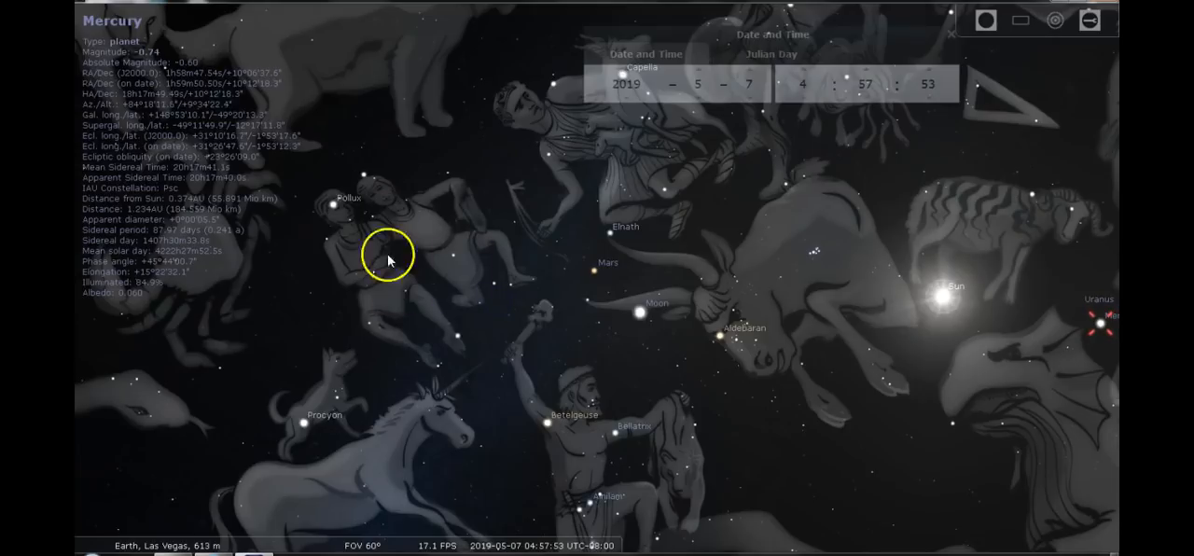
mouse_move(443, 253)
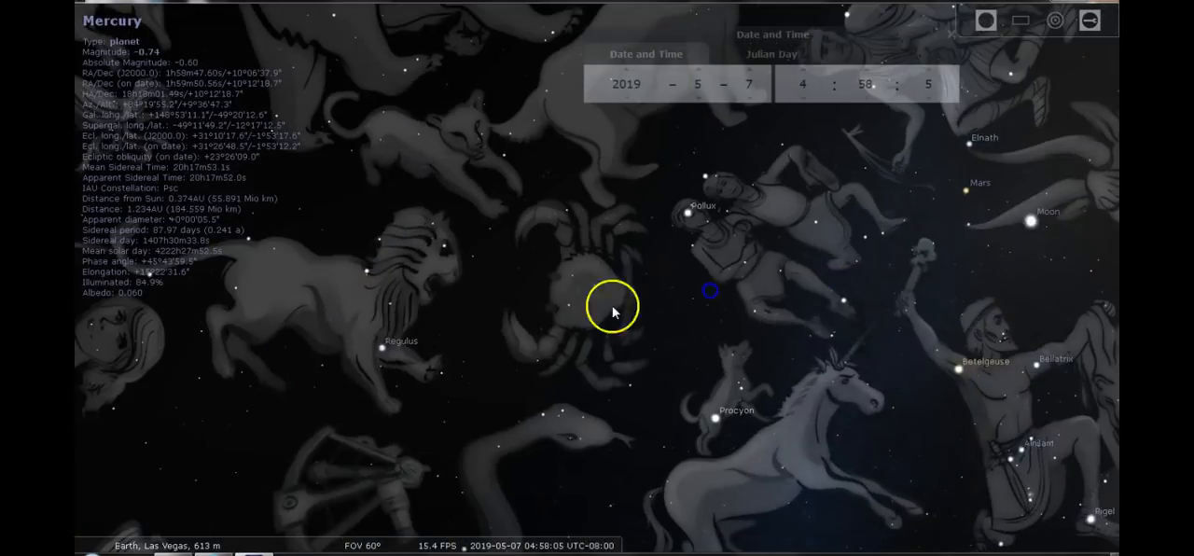
left_click_drag(614, 308, 338, 403)
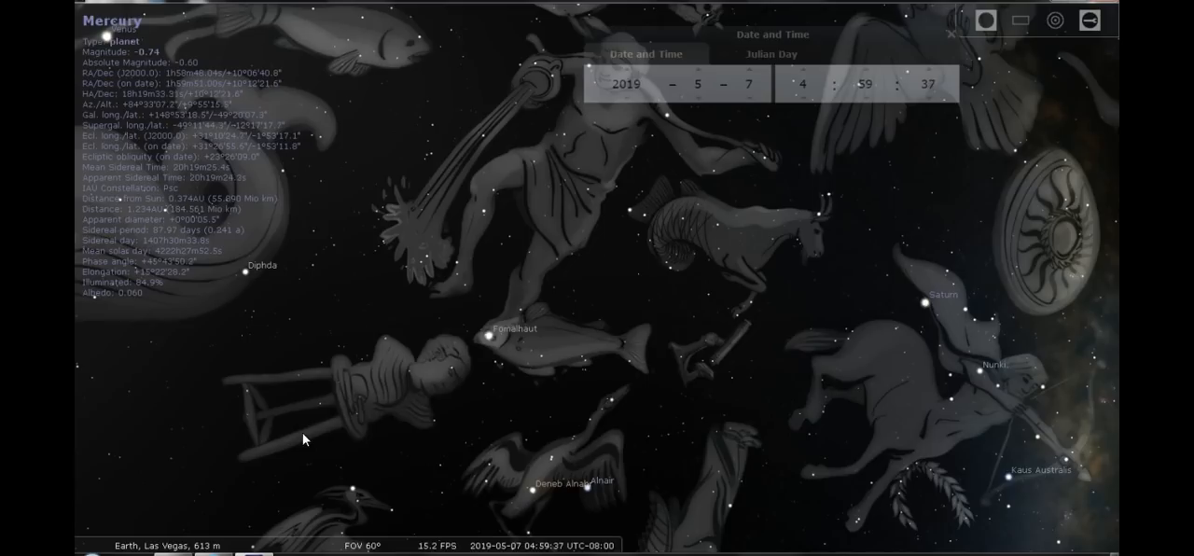
mouse_move(187, 470)
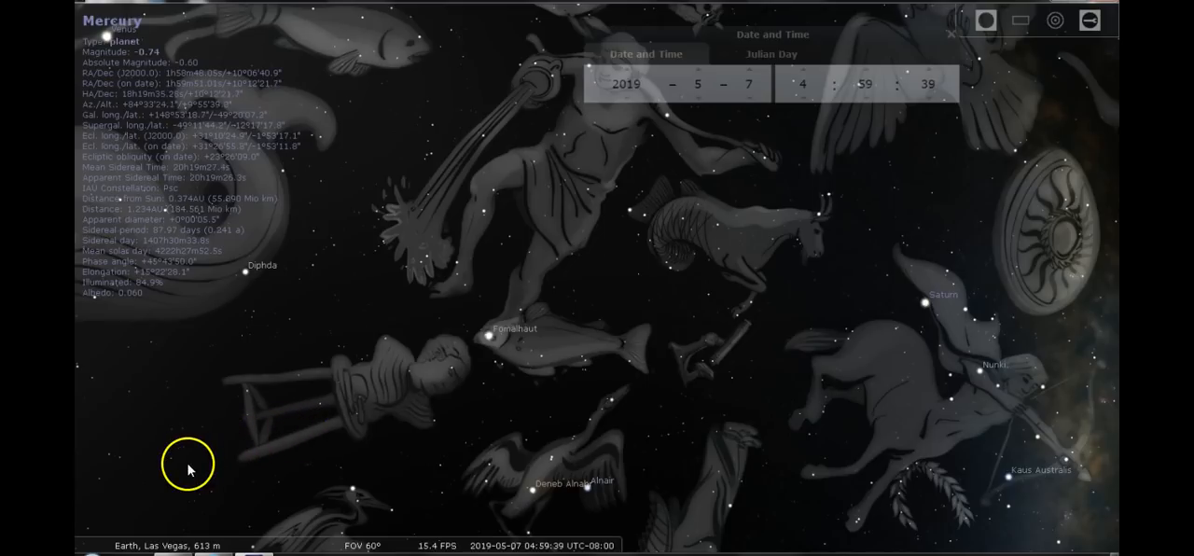